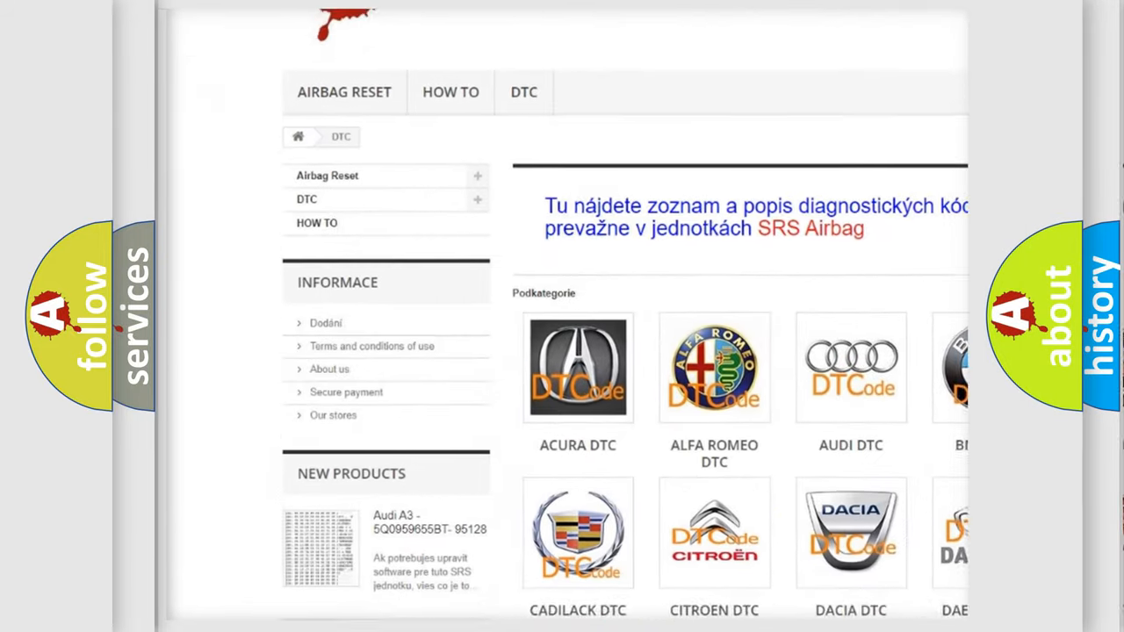
Scroll the airbagreset.sk DTC page past the brand logo tiles, Acura through Honda.
scroll("down", 3)
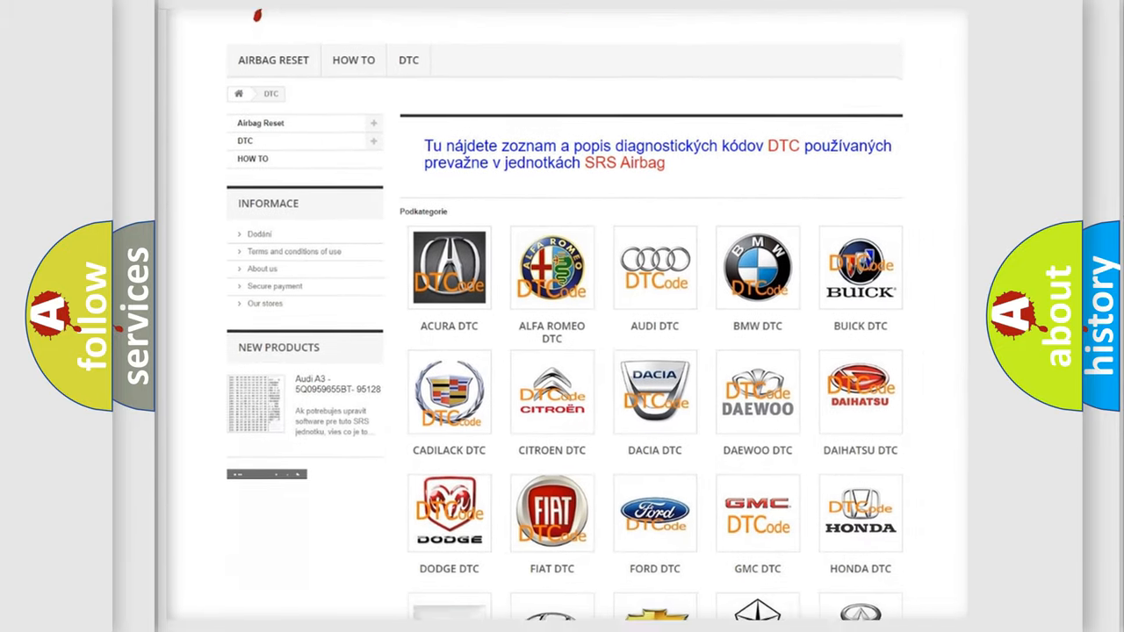
scroll("down", 3)
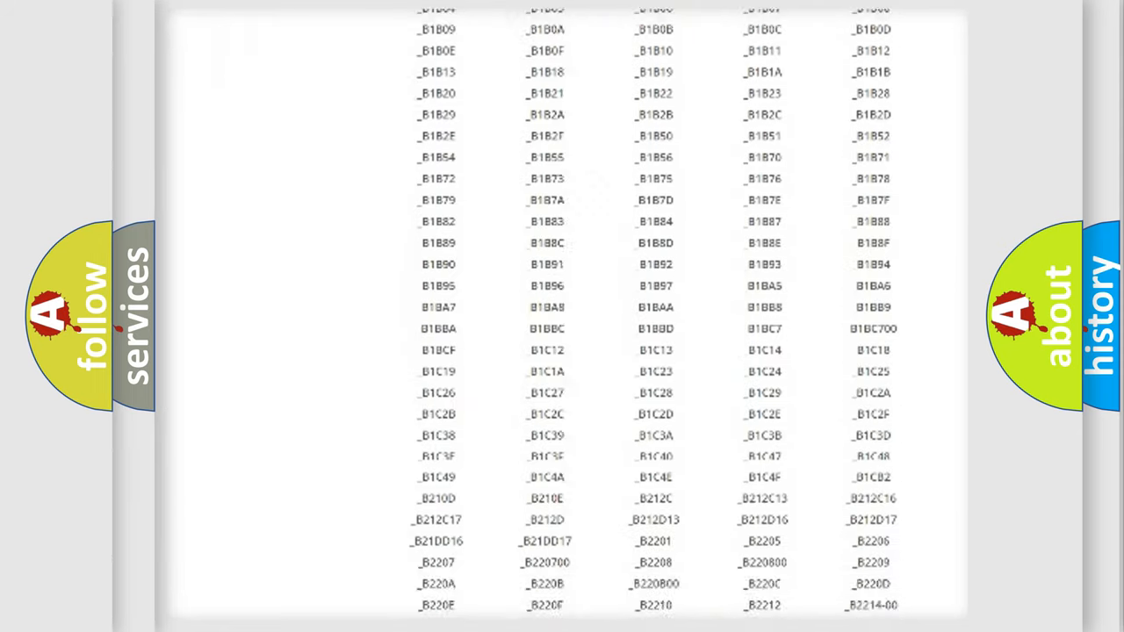
Scroll down the DTC code listing to the B1B, B1C and B2 code columns.
scroll("down", 3)
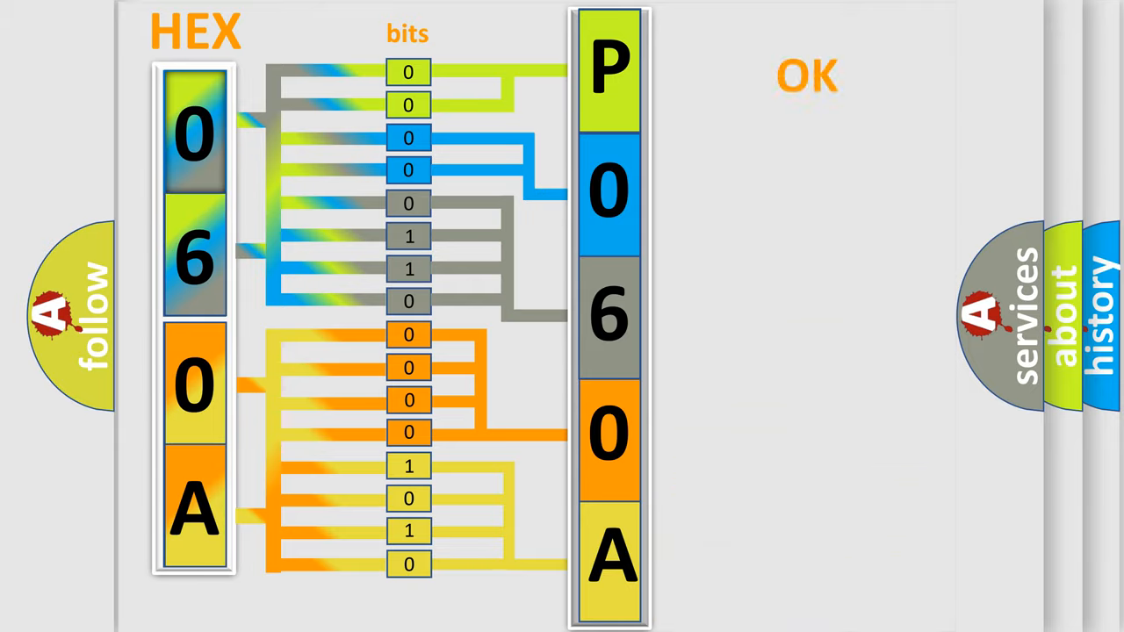
Advance to the Dodge DTCode title slide with boxed P 0 6 0 A.
left_click(807, 75)
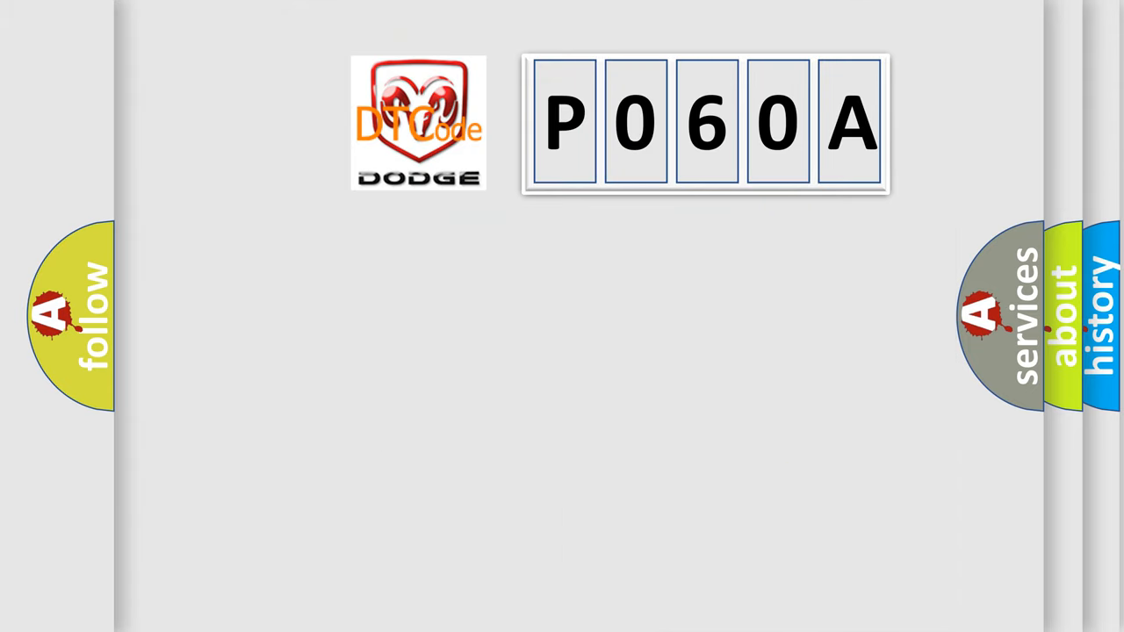